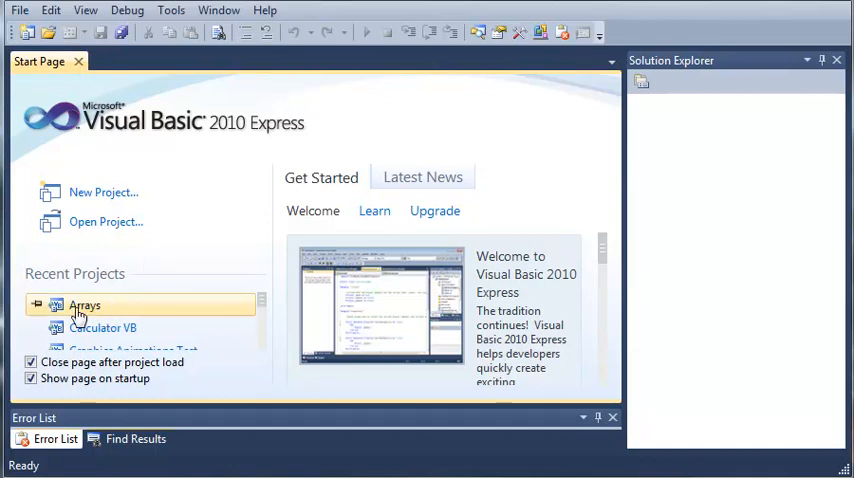
mouse_move(82, 316)
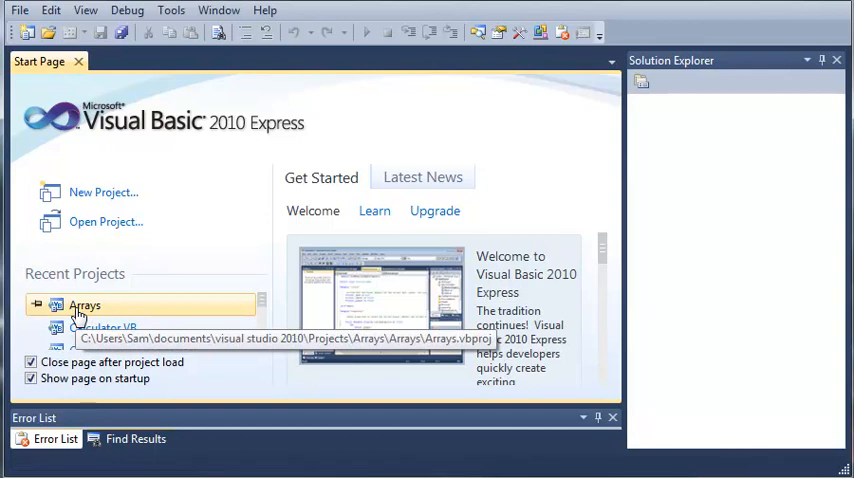
Open the recent Arrays project from the Start Page to show its Form1.vb code
double_click(84, 304)
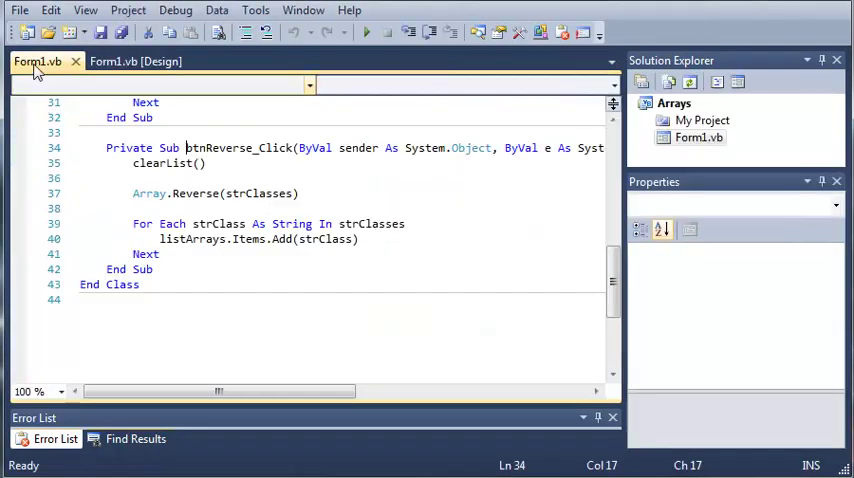
click(12, 10)
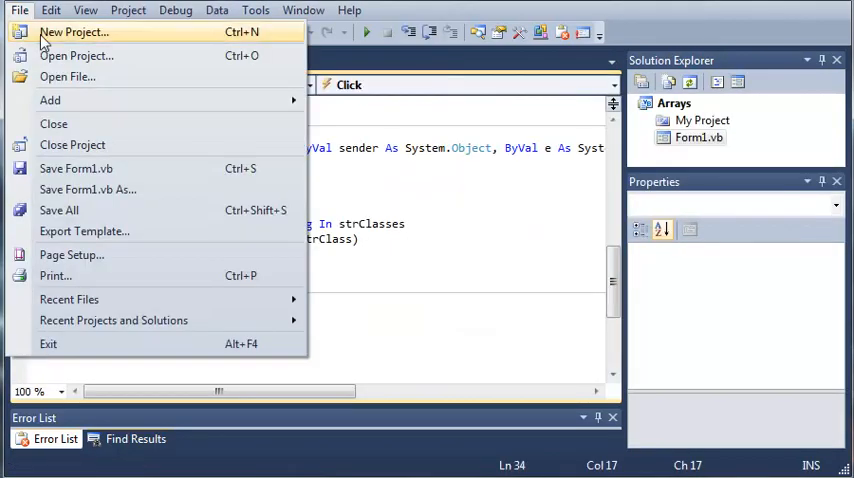
mouse_move(222, 90)
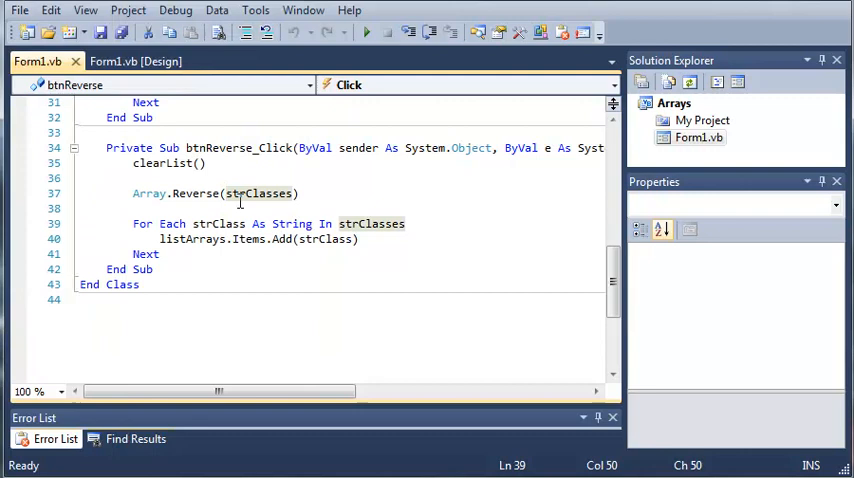
Run the Arrays program and trigger the ArgumentNullException in the sort handler
click(32, 392)
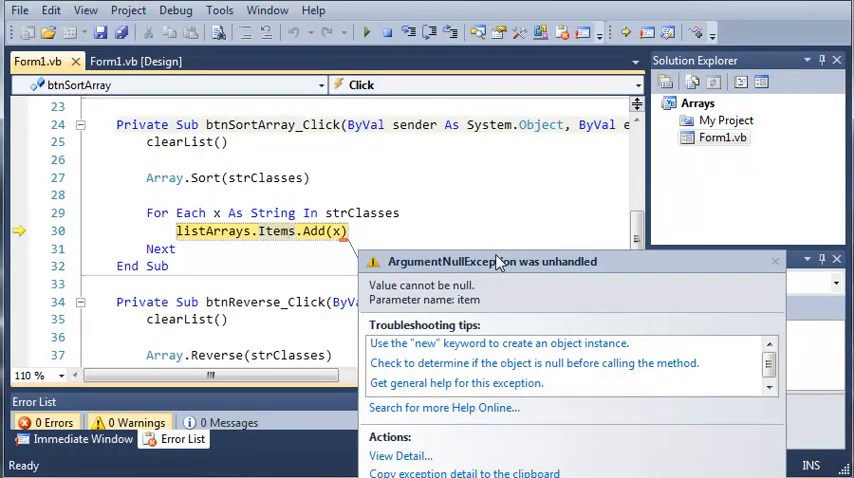
mouse_move(304, 300)
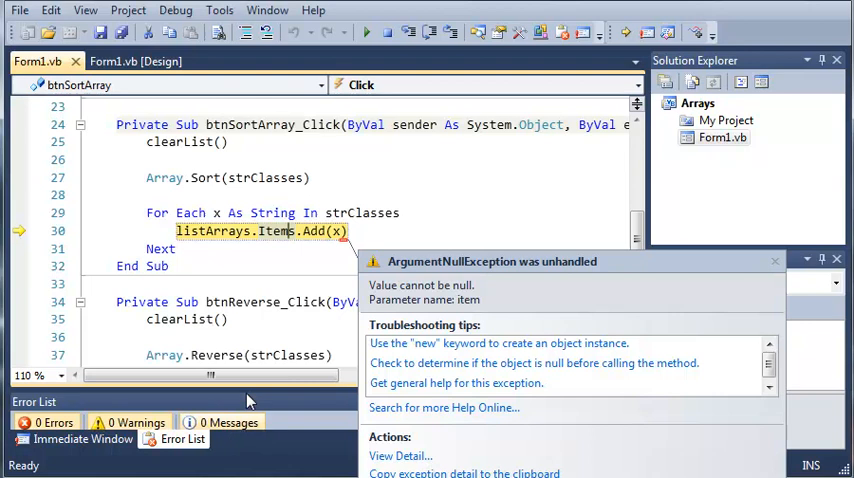
mouse_move(350, 52)
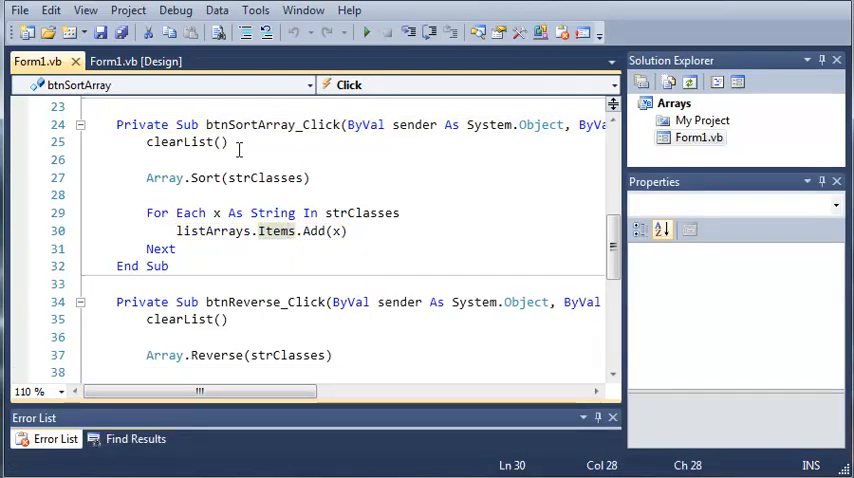
In Form1_Load, assign "Web Design" to strClasses(0)
click(128, 60)
text(clearList())
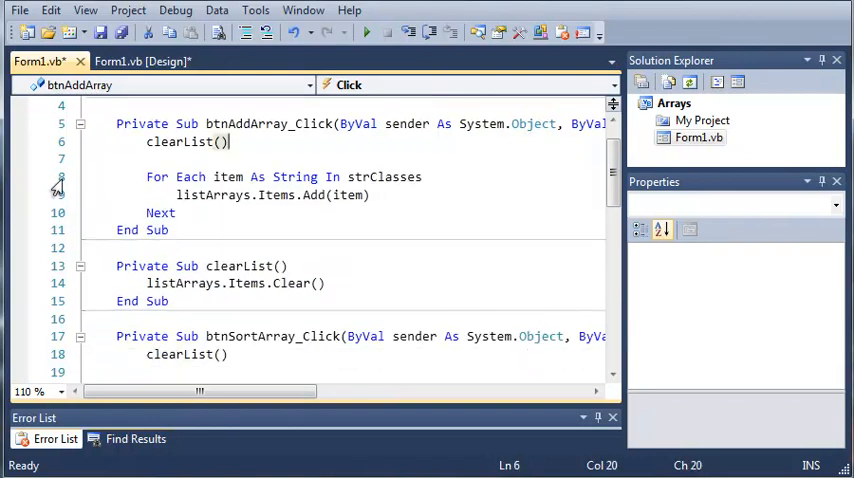
scroll(down, 3)
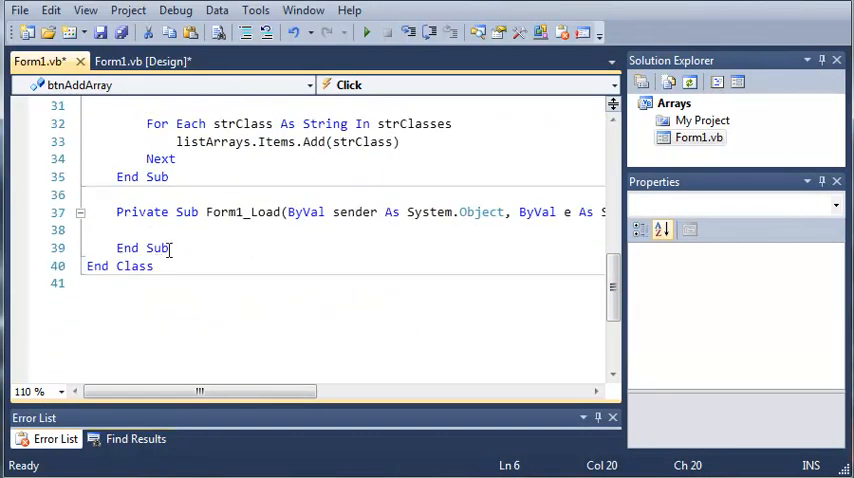
text(strClasses(0) = "Web Design")
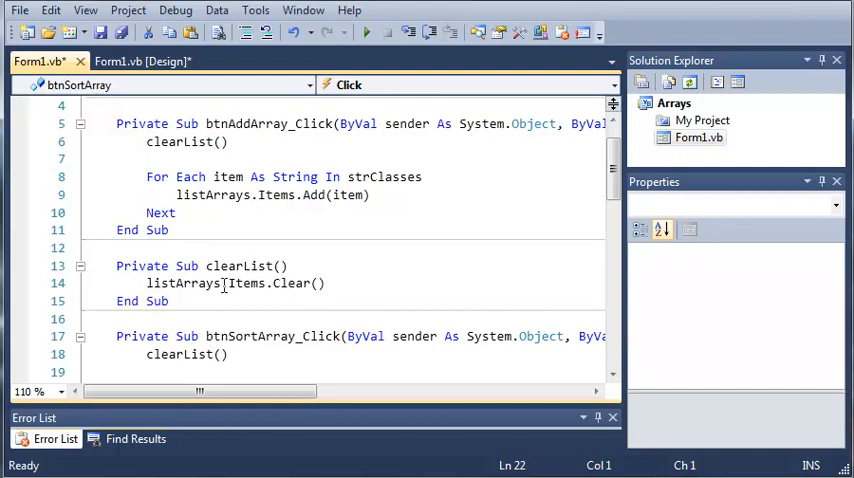
mouse_move(320, 196)
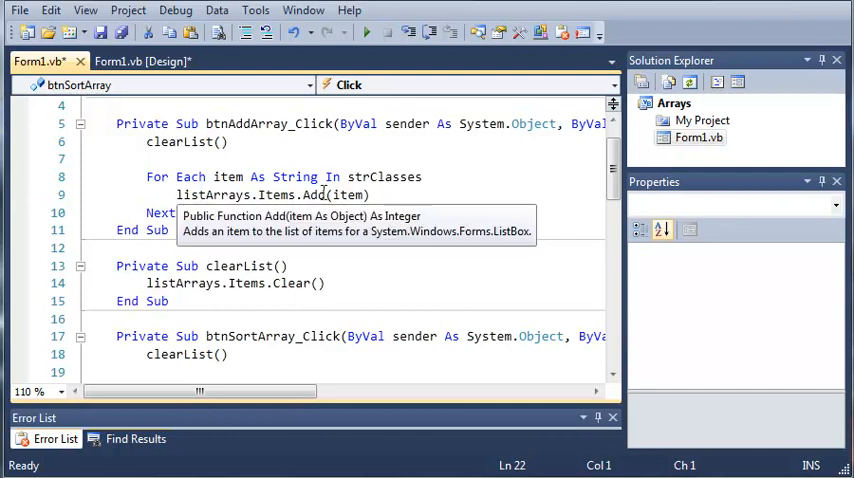
Declare Private Sub AddItemsToList(ByVal argArray() As String) below clearList
scroll(down, 3)
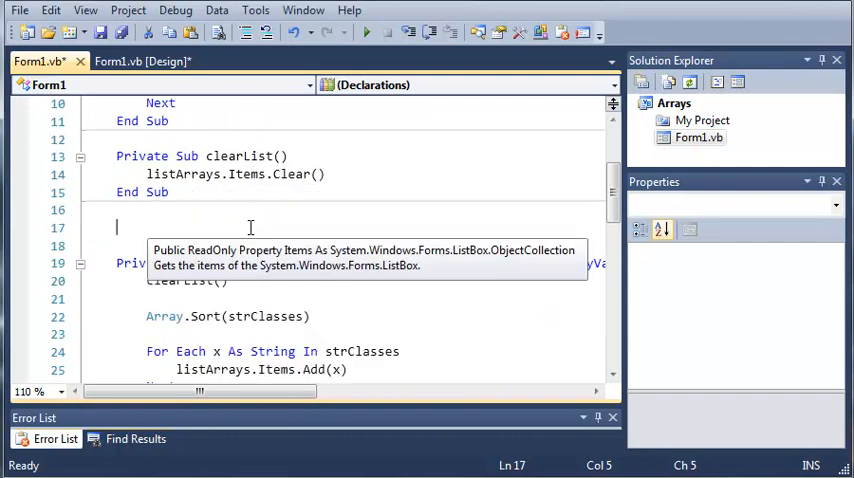
text(Priv)
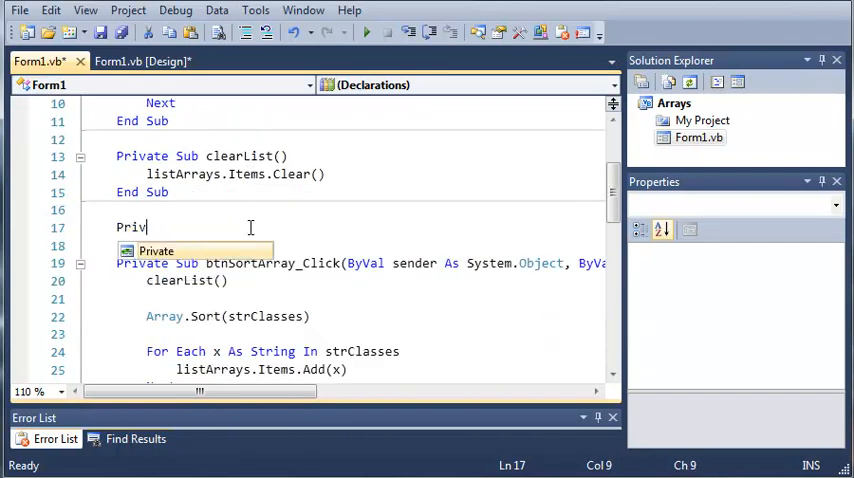
key(Tab)
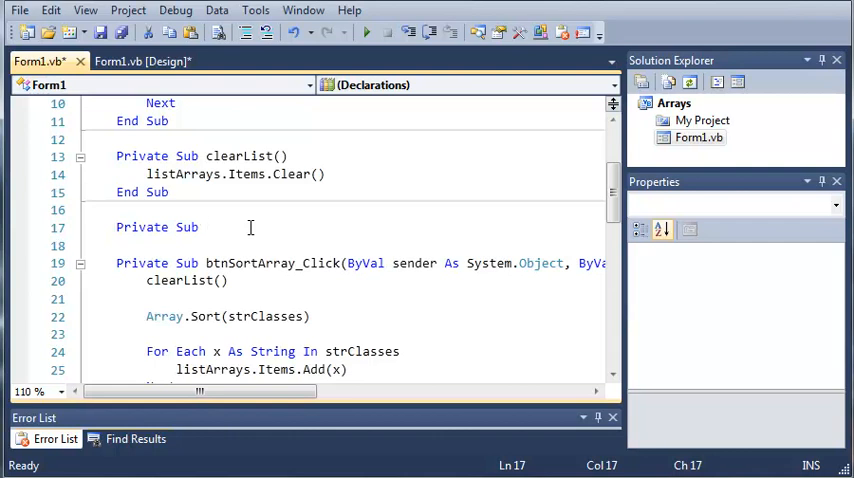
text(AddItems)
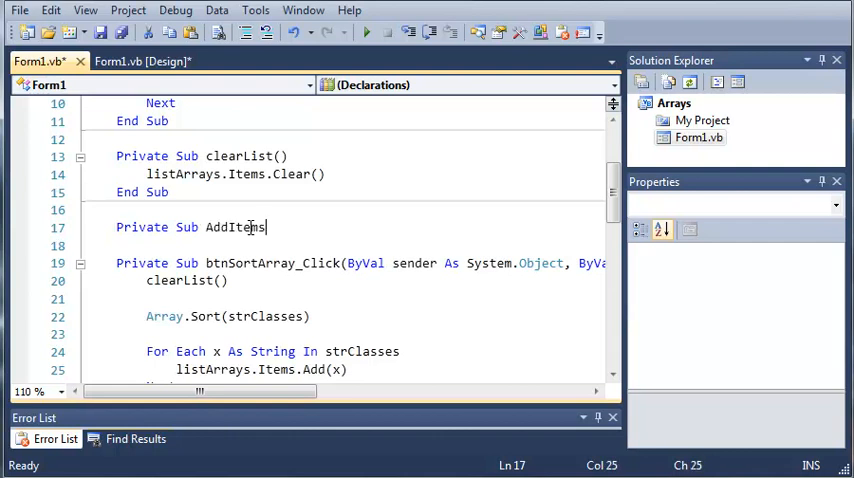
text(ToList()
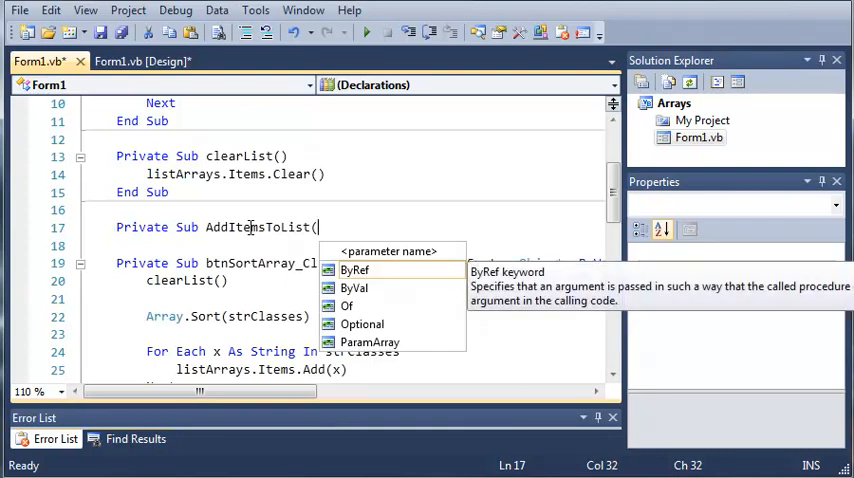
text(ByVal)
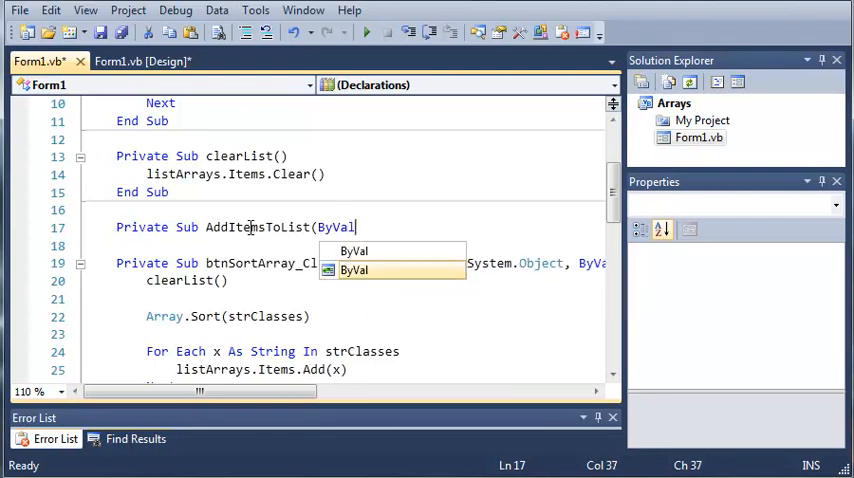
text(arr)
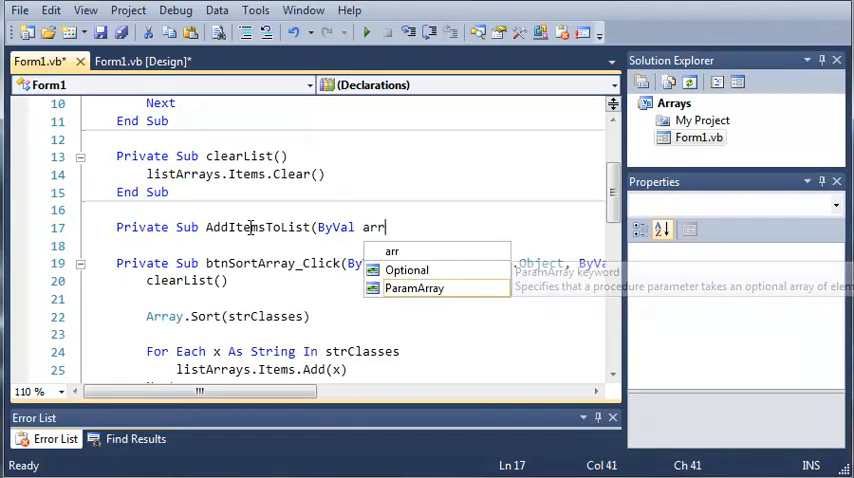
text(g)
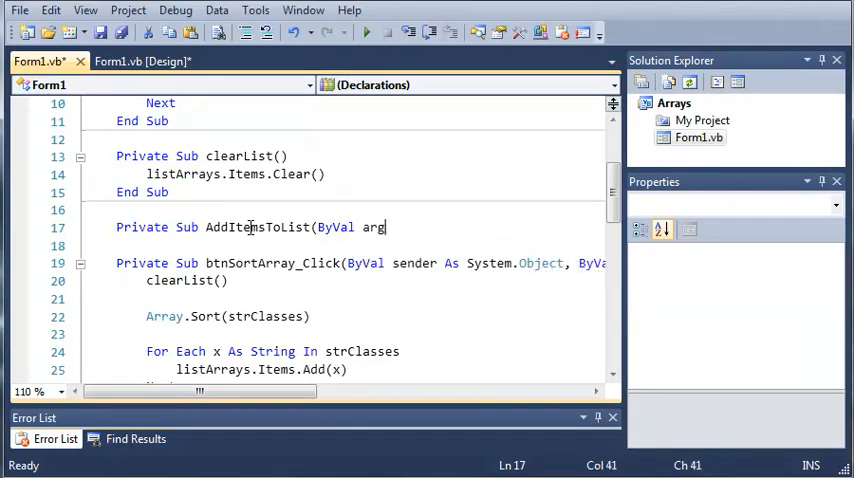
text(Array() As)
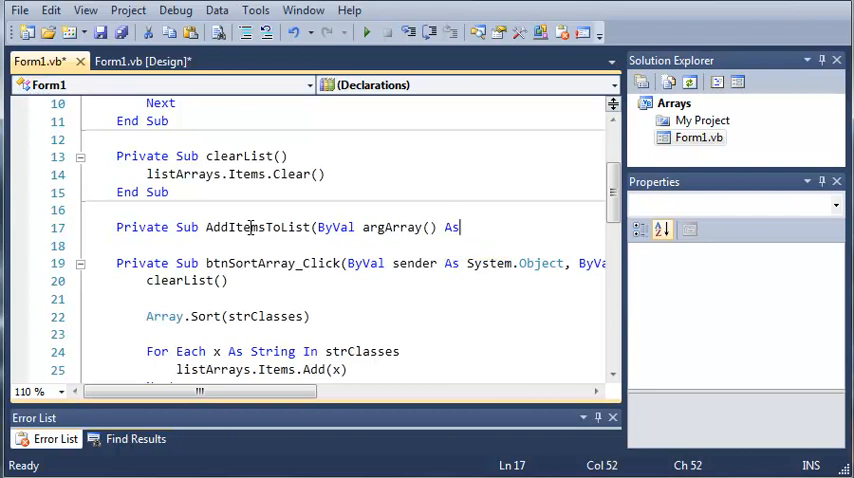
text(String))
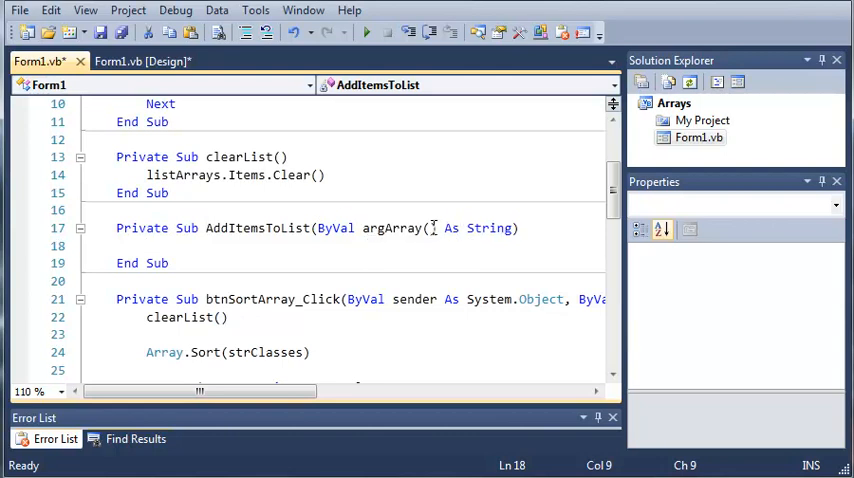
click(432, 228)
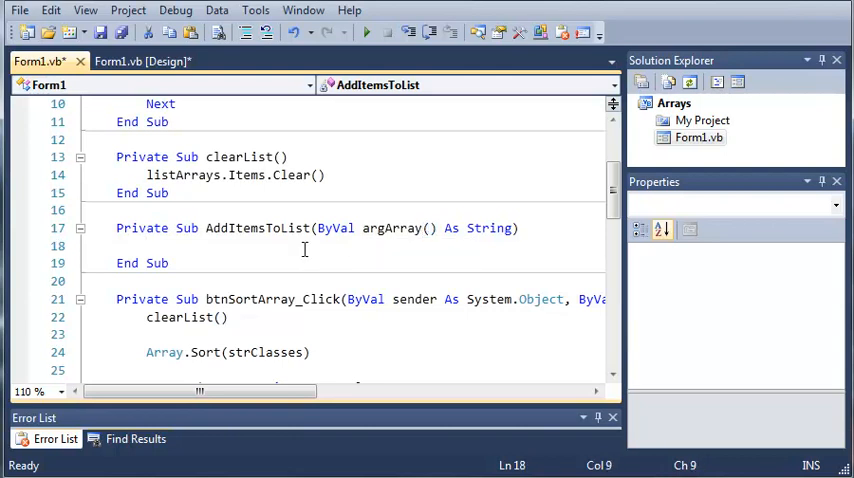
Write a commented For Each loop adding each argArray item to listArrays, then collapse the sub
text(')
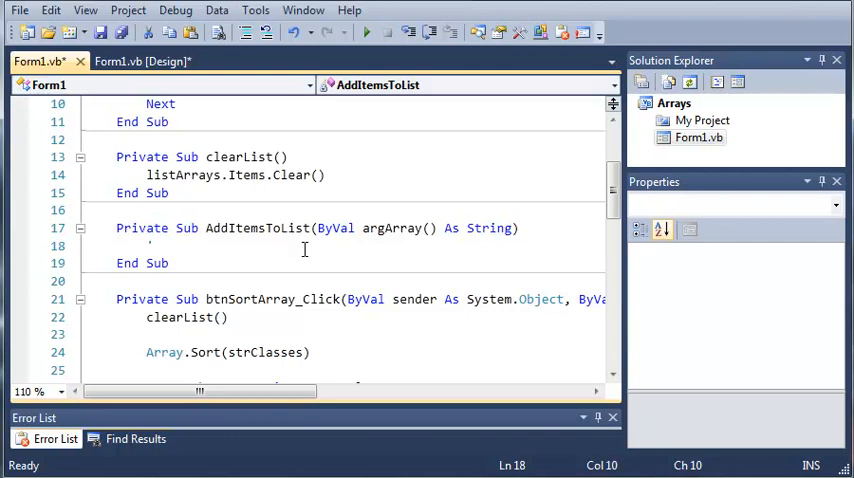
text(Enumerate Array)
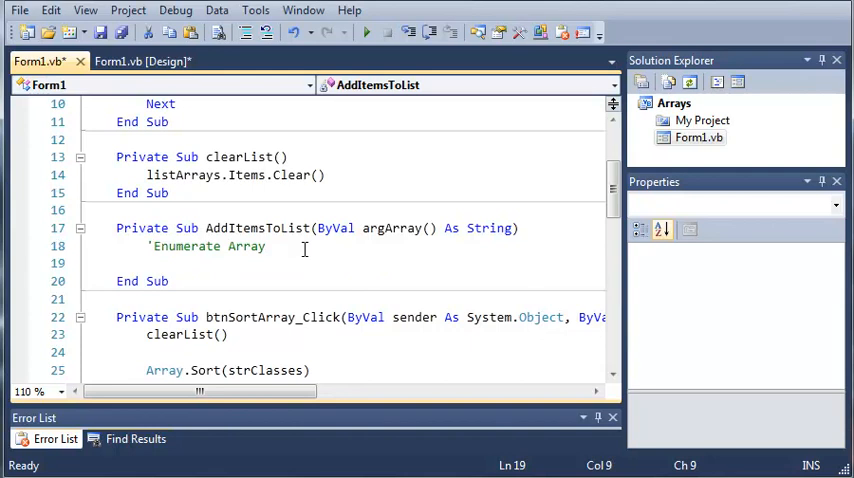
text(For Each item As String In argArray)
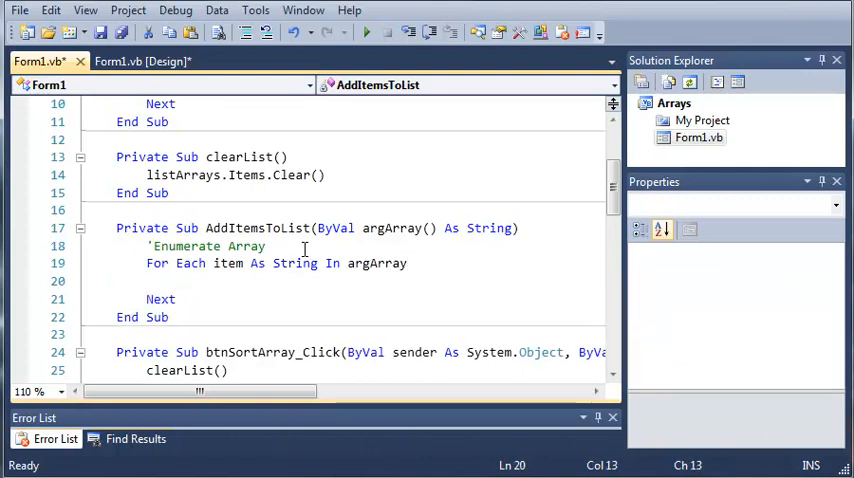
text('add array item to)
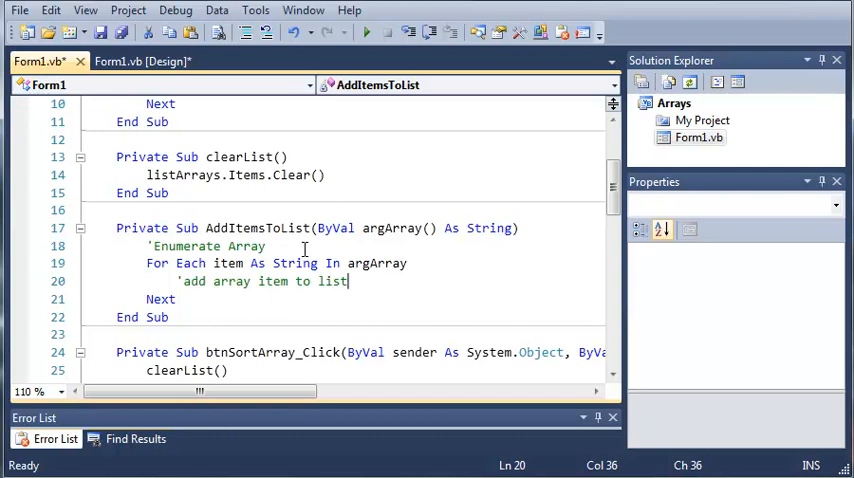
text(listArrays.Items.Add()
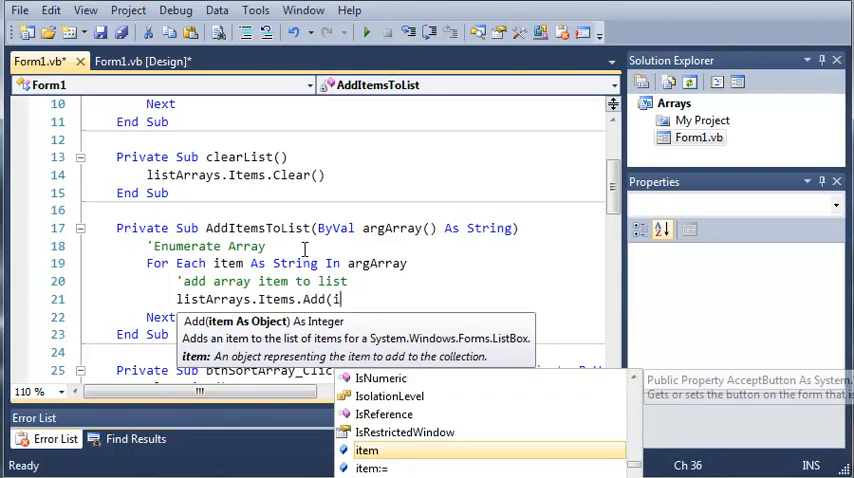
text(item))
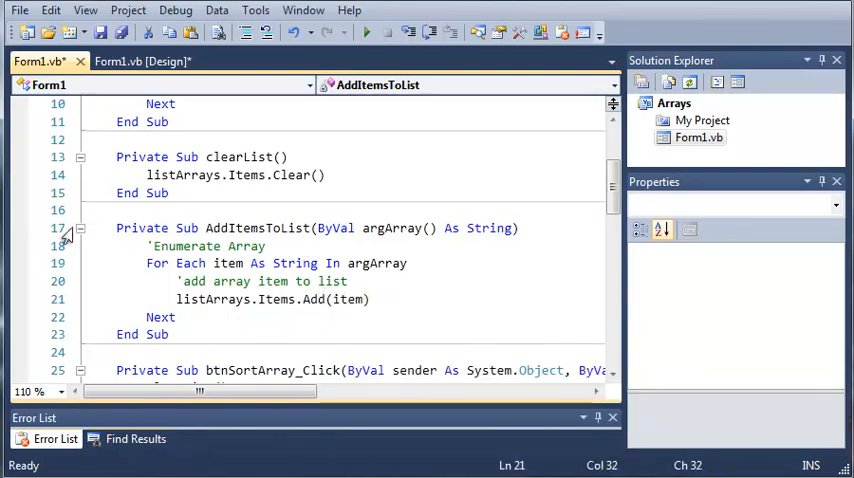
click(80, 228)
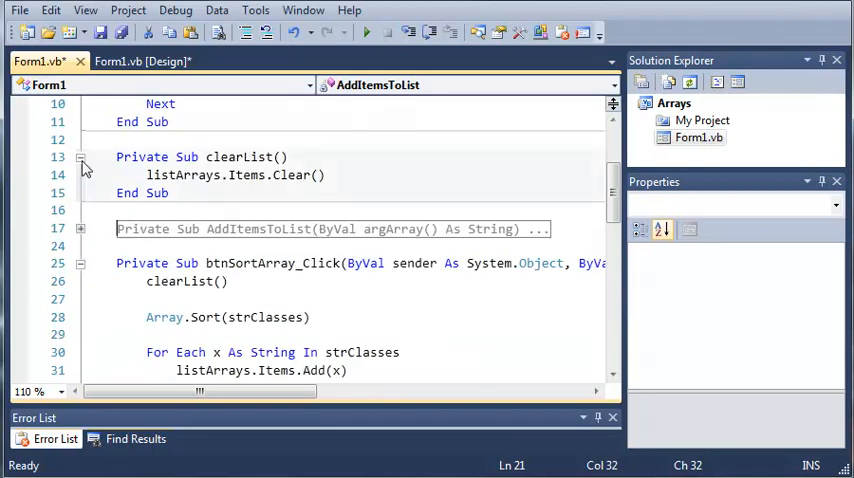
Collapse clearList and make btnAddArray_Click call AddItemsToList(strClasses)
click(80, 156)
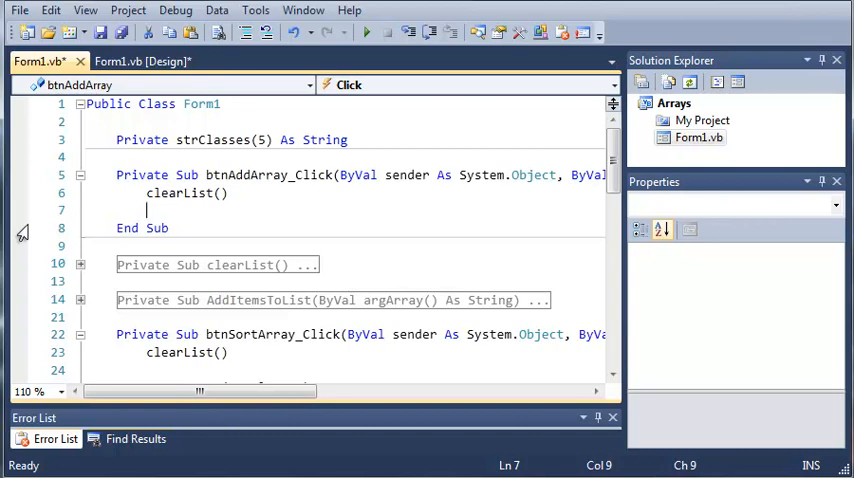
text(AddItemsTo)
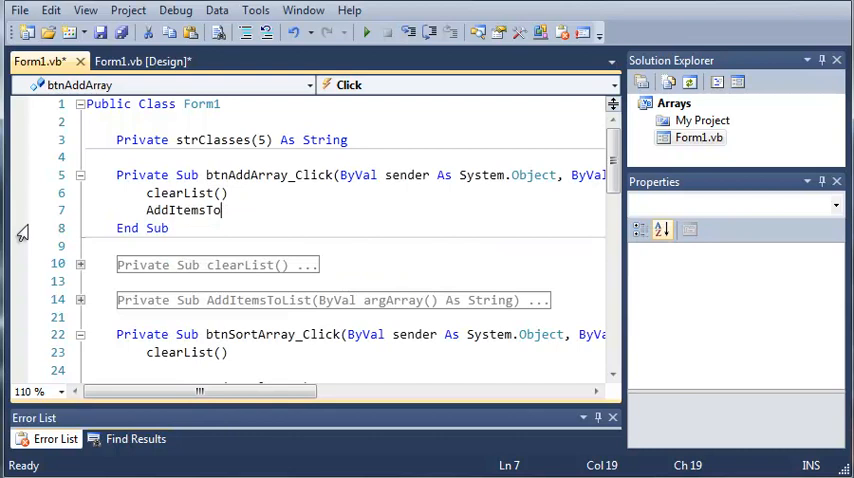
text(()
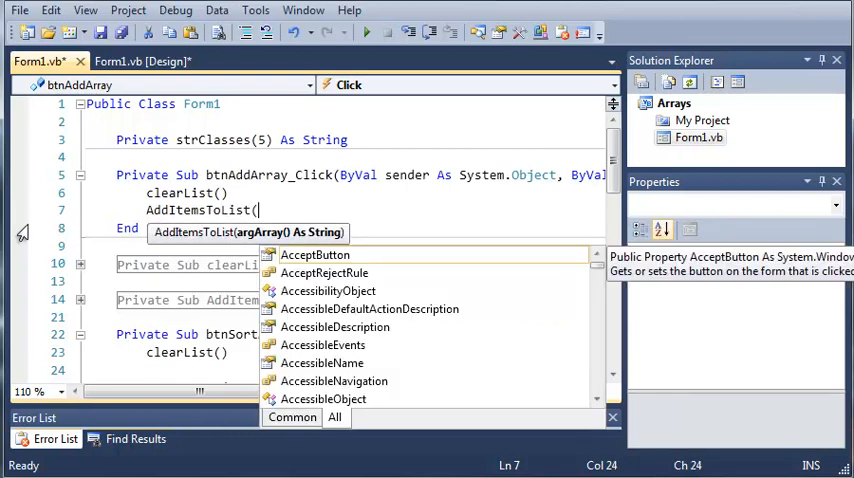
text(strClasses)
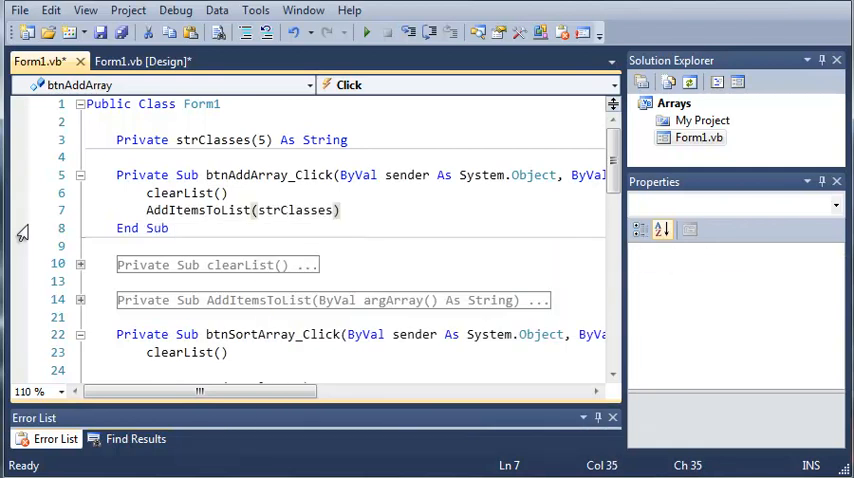
text(())
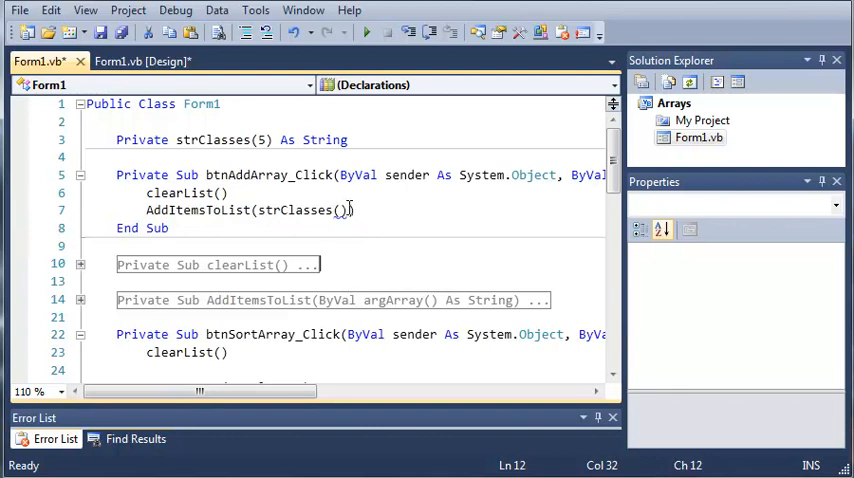
mouse_move(344, 210)
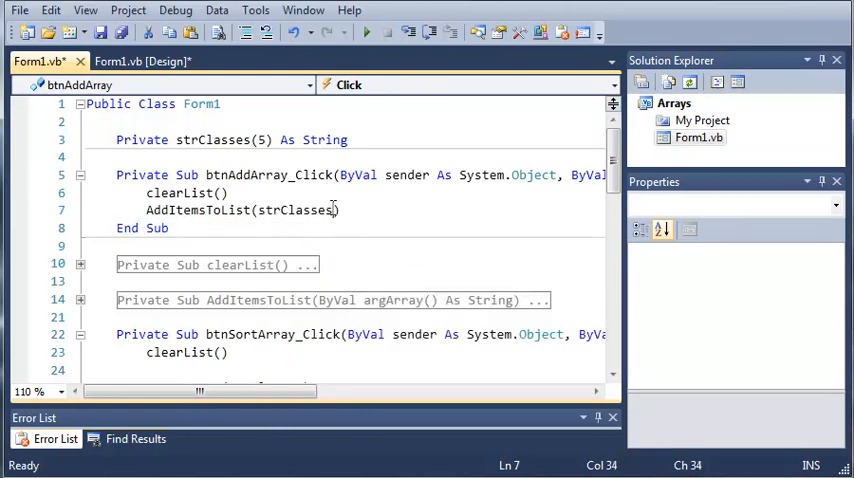
double_click(294, 210)
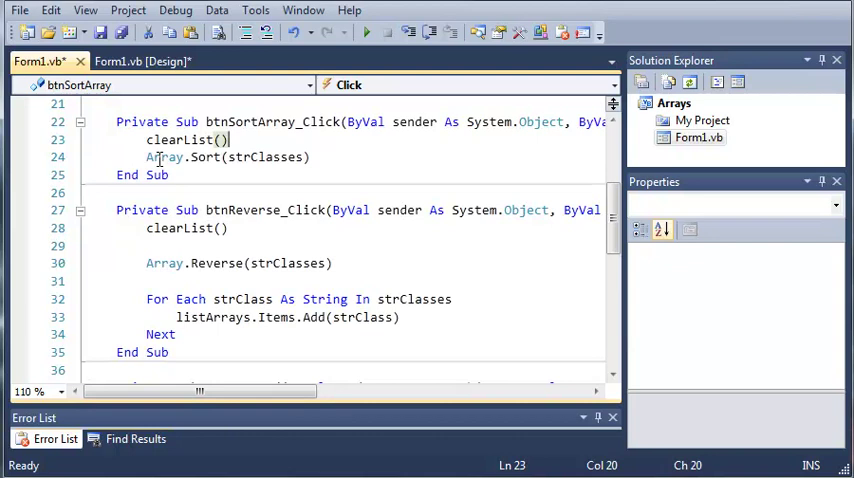
Replace the sort and reverse handlers' loops with AddItemsToList(strClasses) calls
text(A)
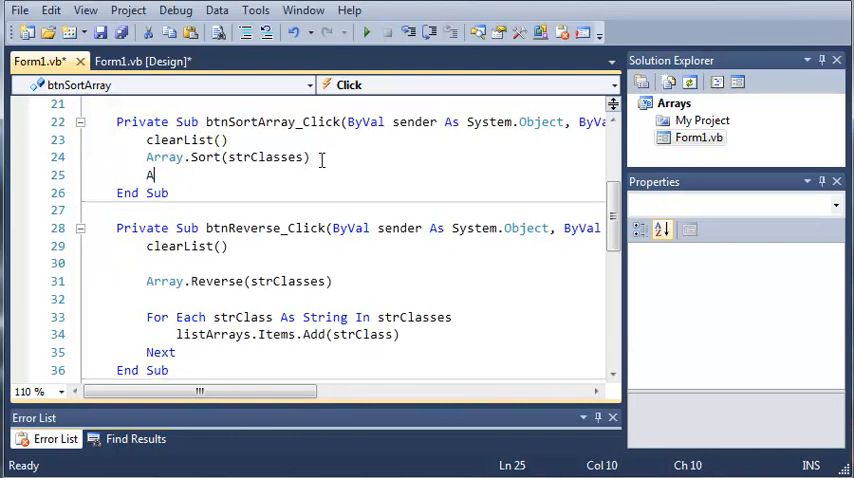
text(AddItemsToList(s)
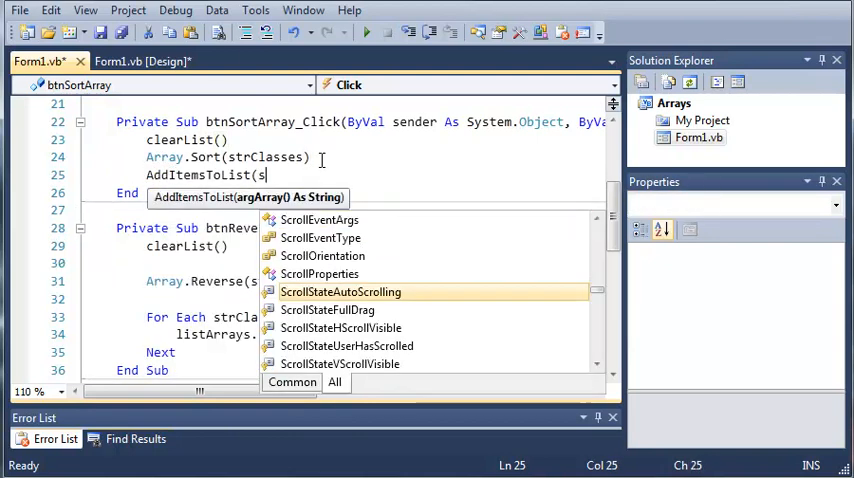
text(strClasses))
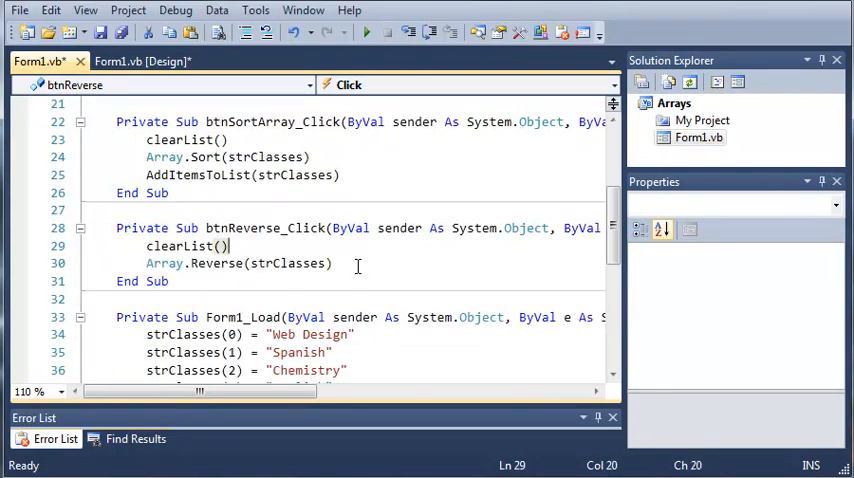
text(Ad)
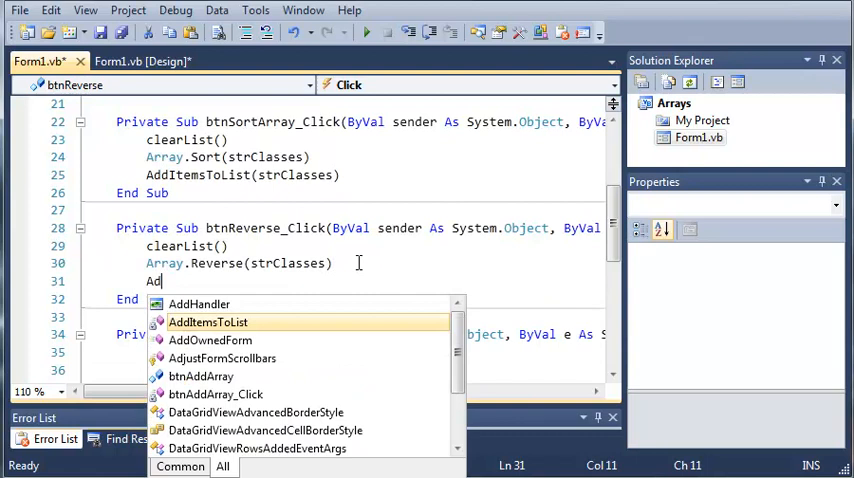
text(ItemsToList(st)
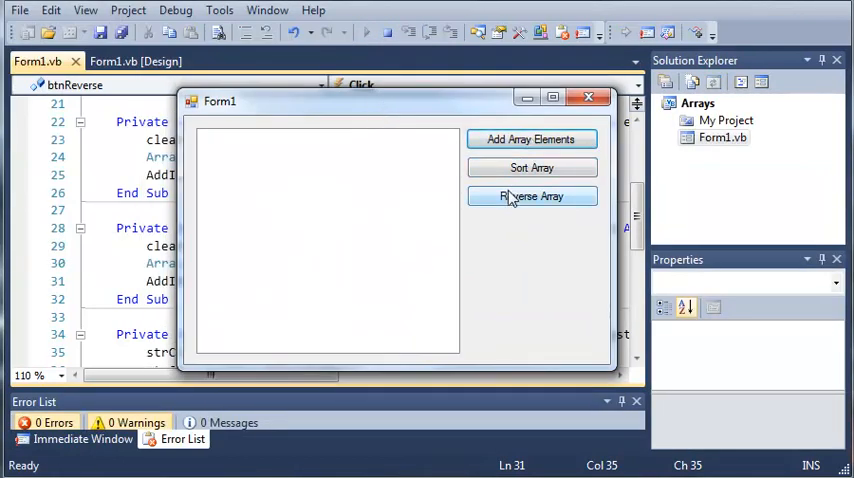
Test the Add, Sort and Reverse Array buttons on the running form, then close it
click(532, 140)
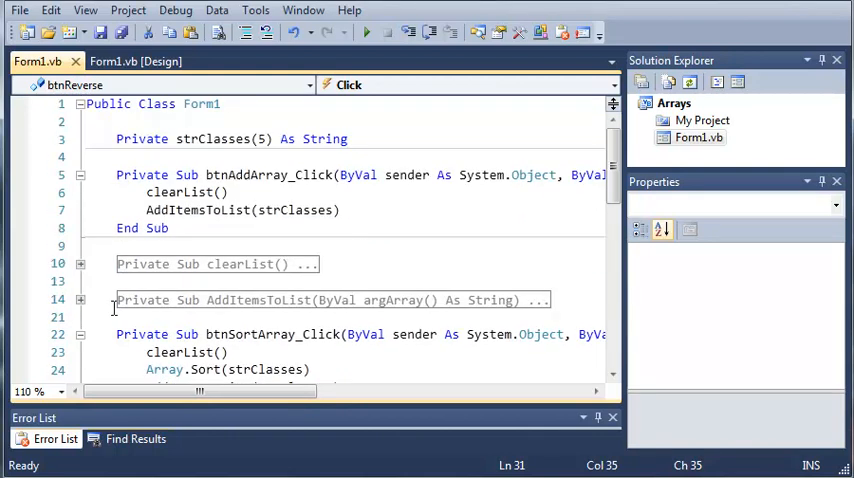
Scroll through the refactored handlers and expand AddItemsToList to show its For Each loop
click(76, 300)
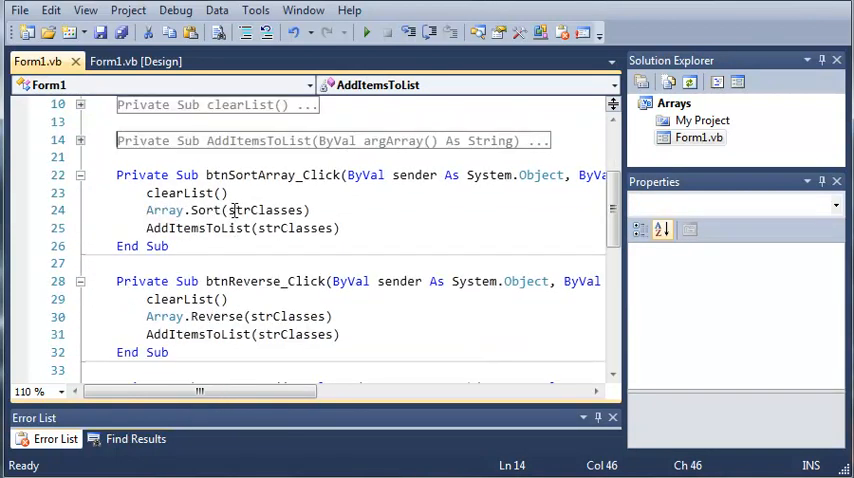
scroll(down, 3)
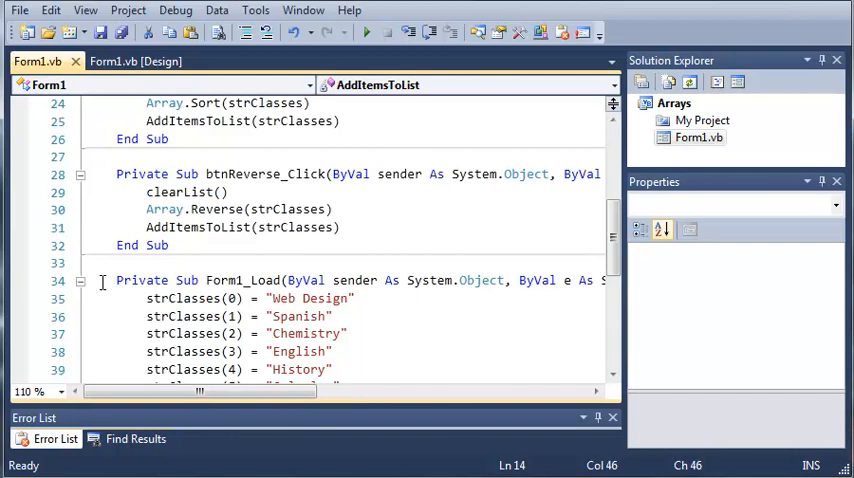
scroll(down, 3)
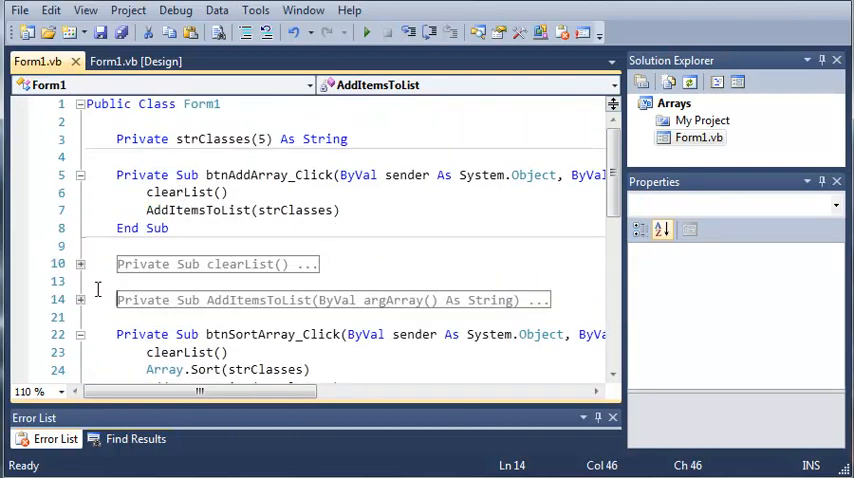
click(80, 300)
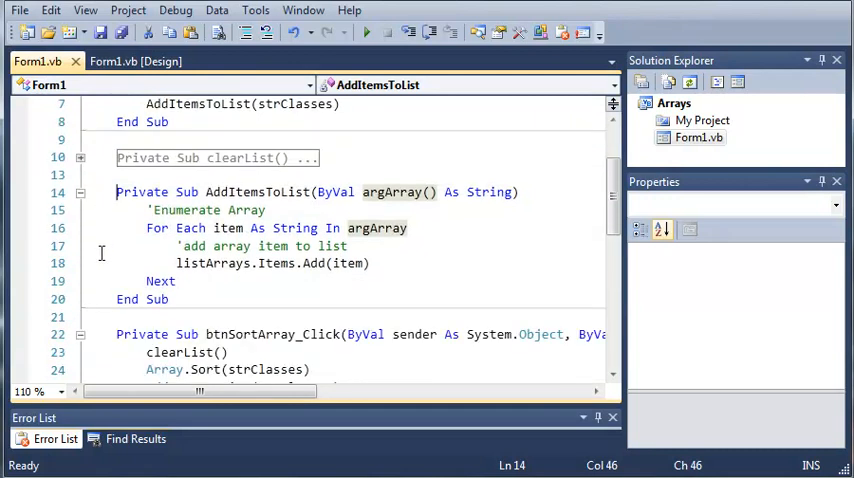